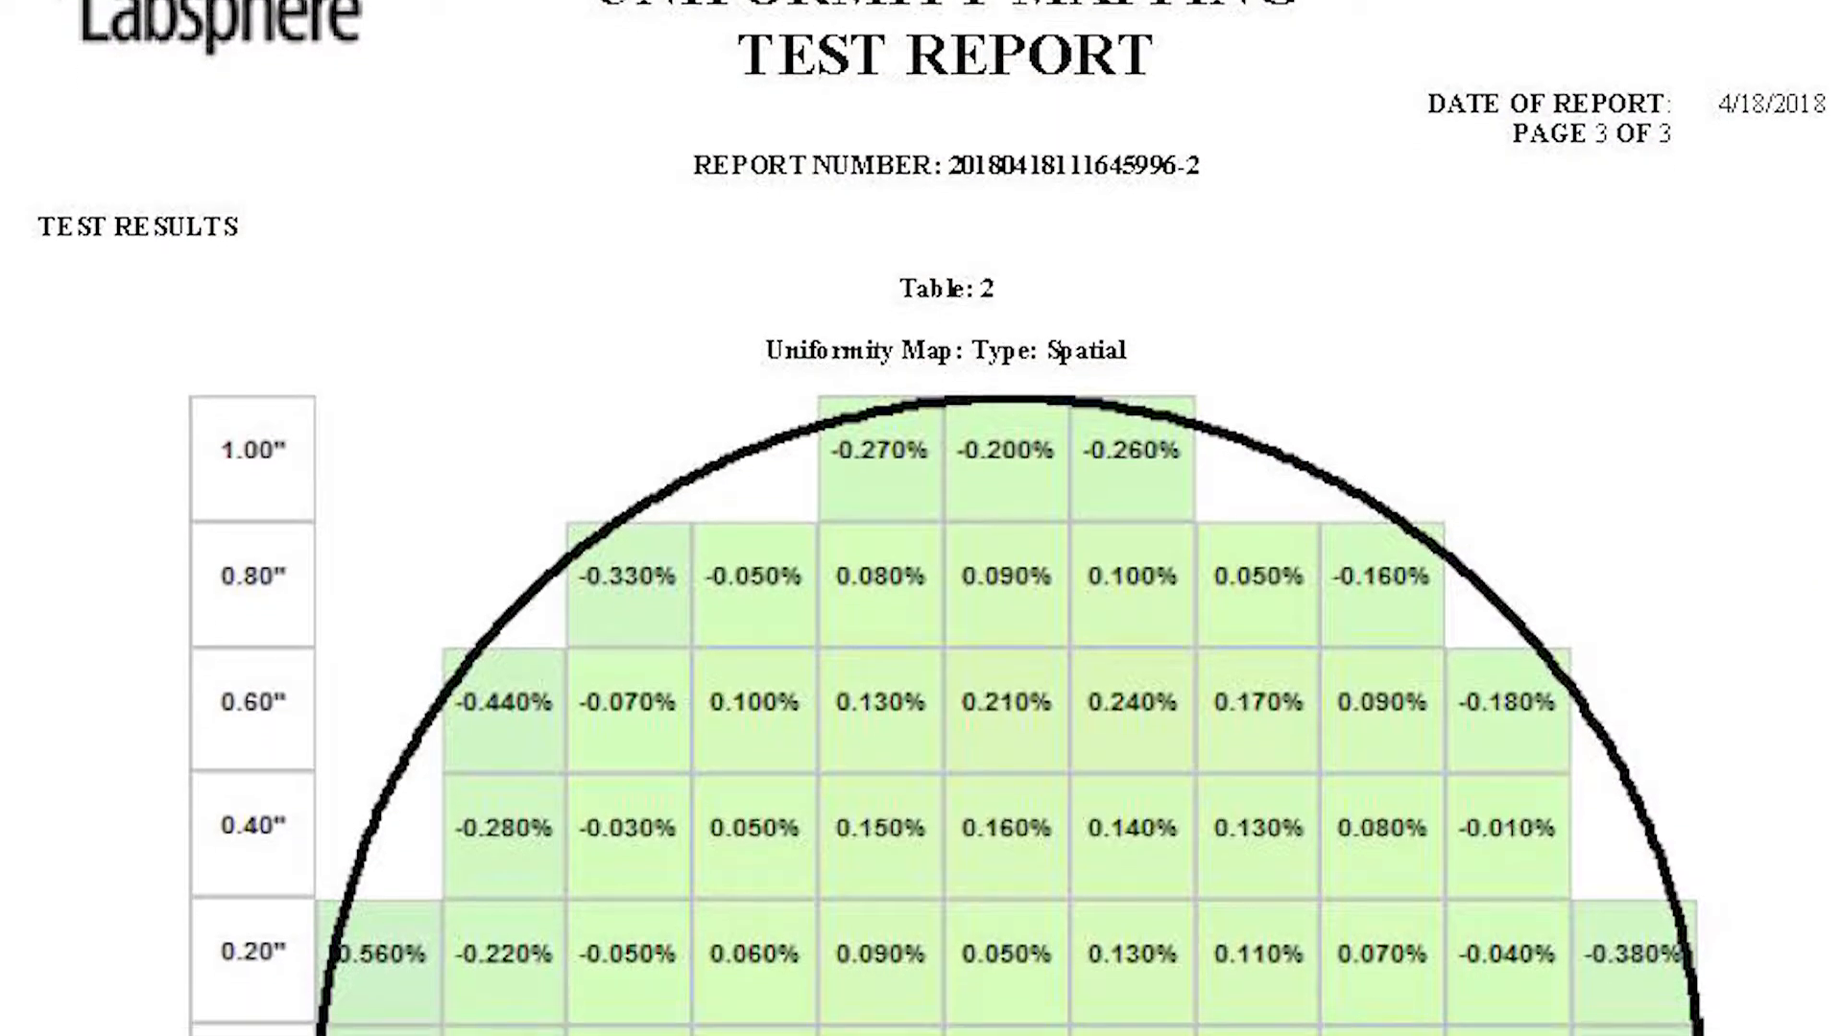
scroll(down, 3)
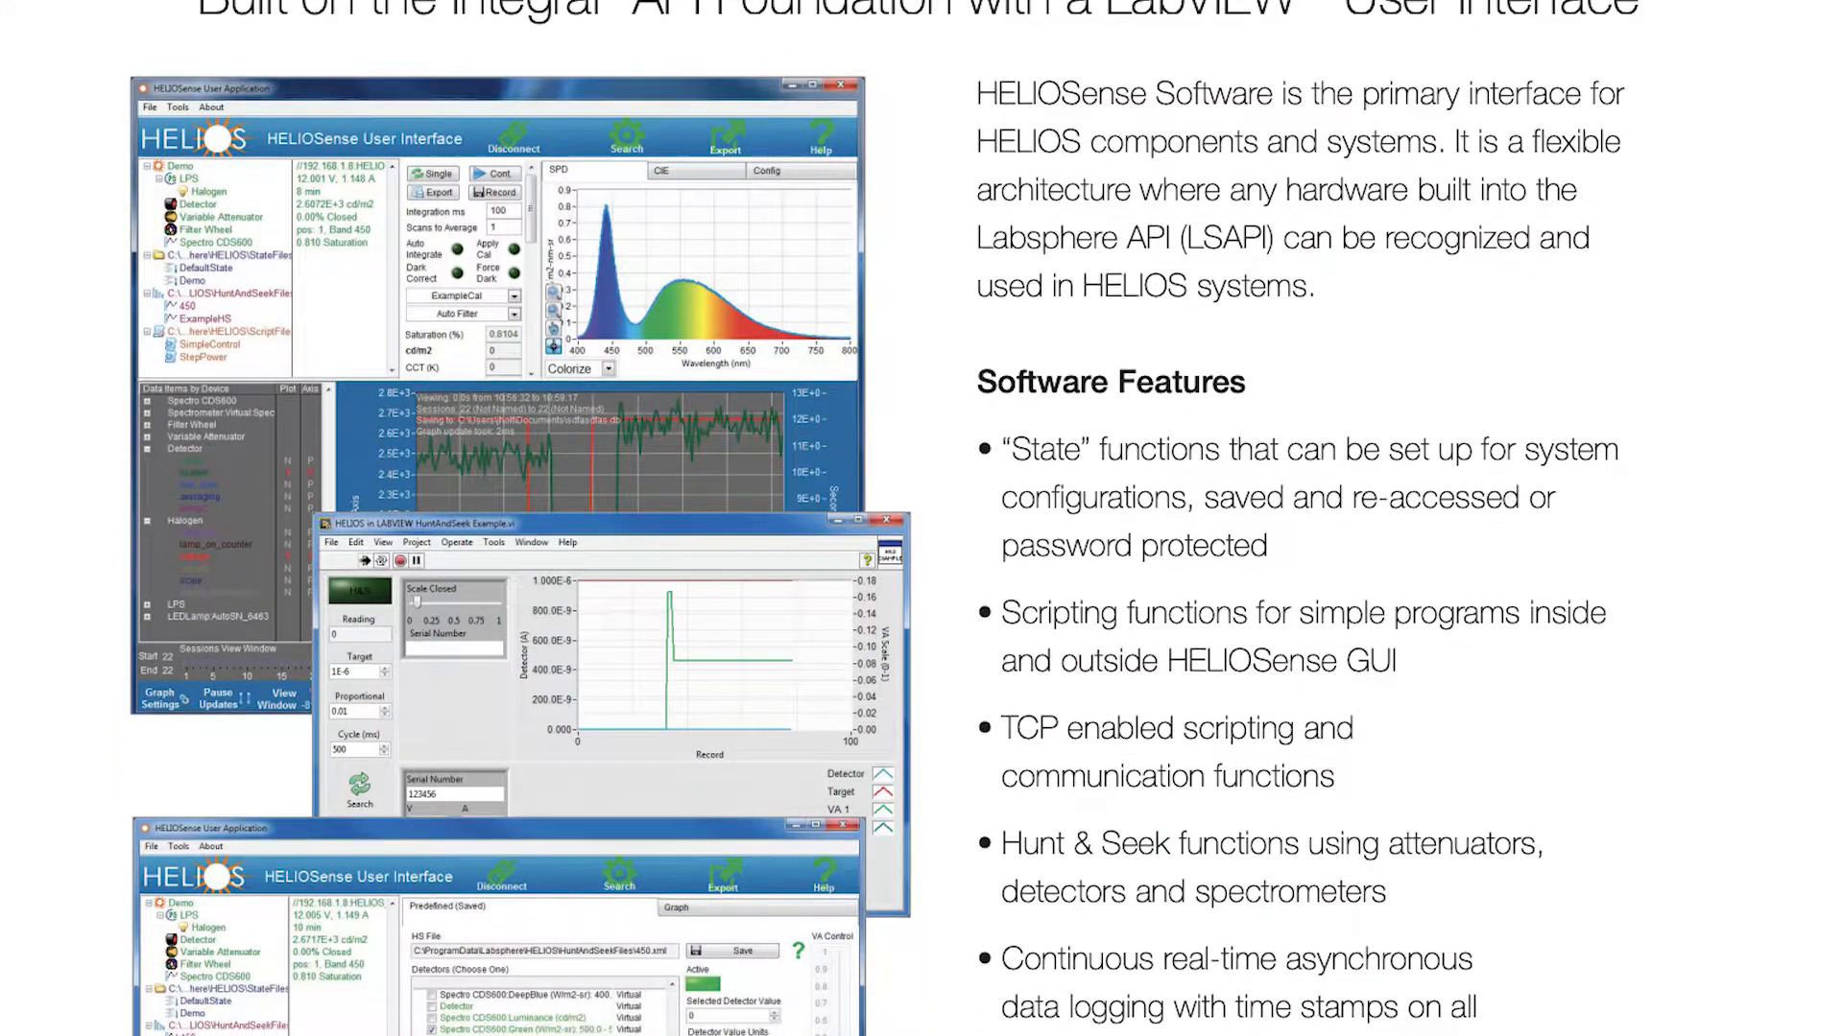
scroll(down, 3)
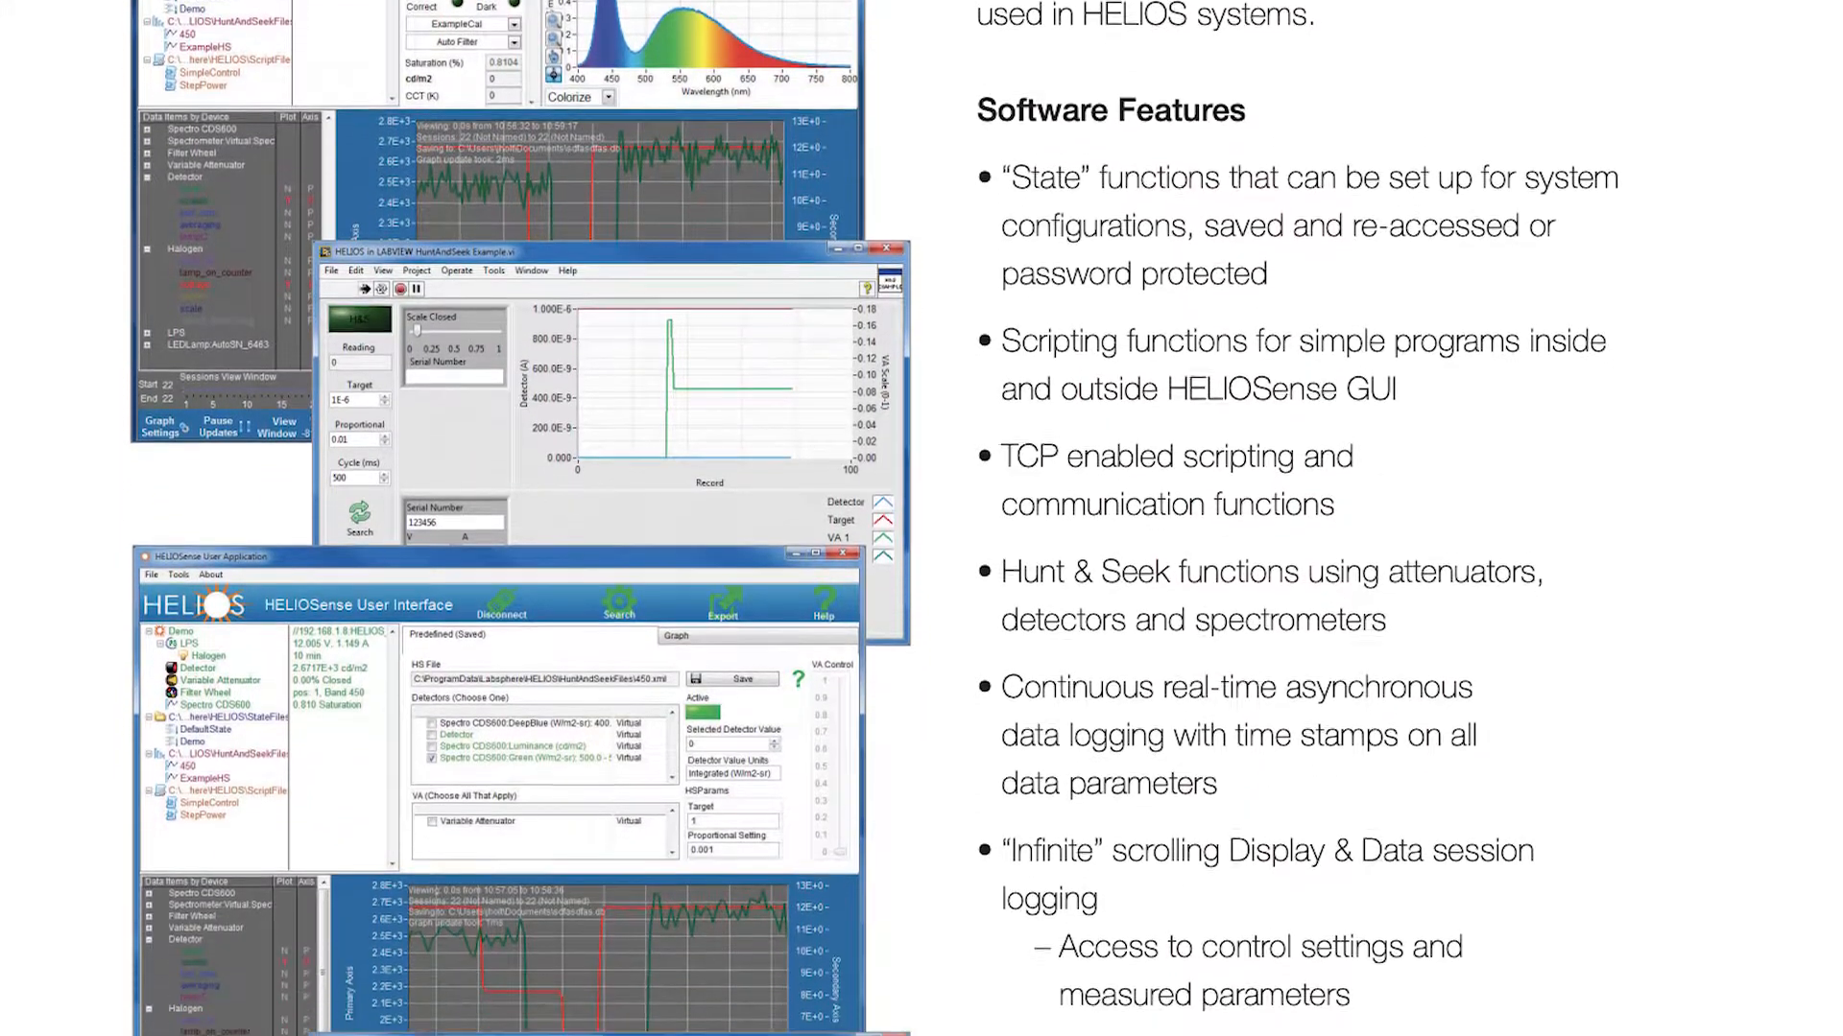